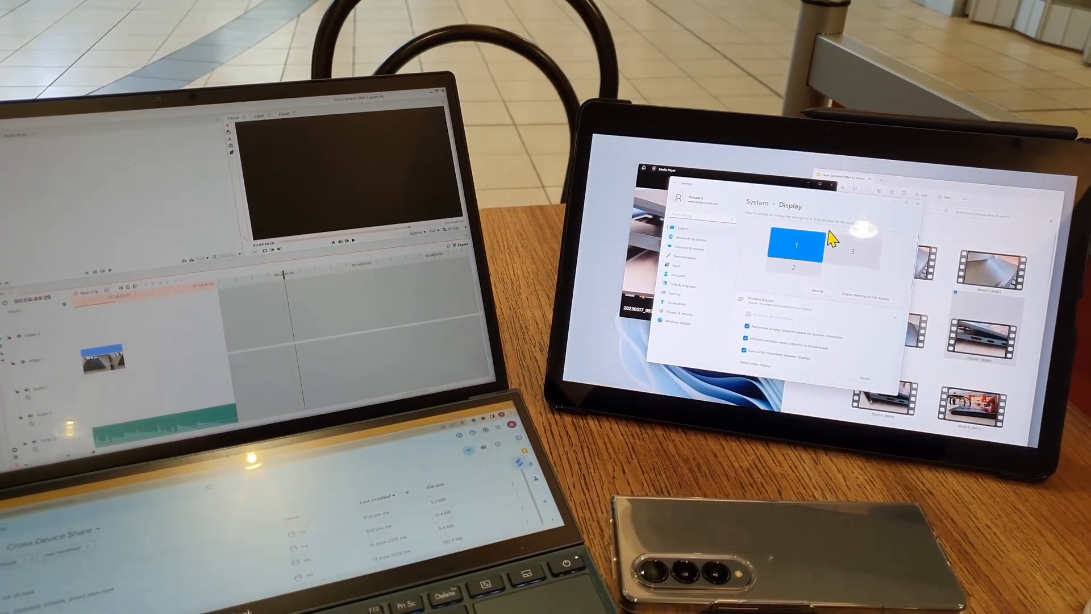
Step: Turn on the tablet's Second screen mode from the next Quick Settings page
left_click(852, 252)
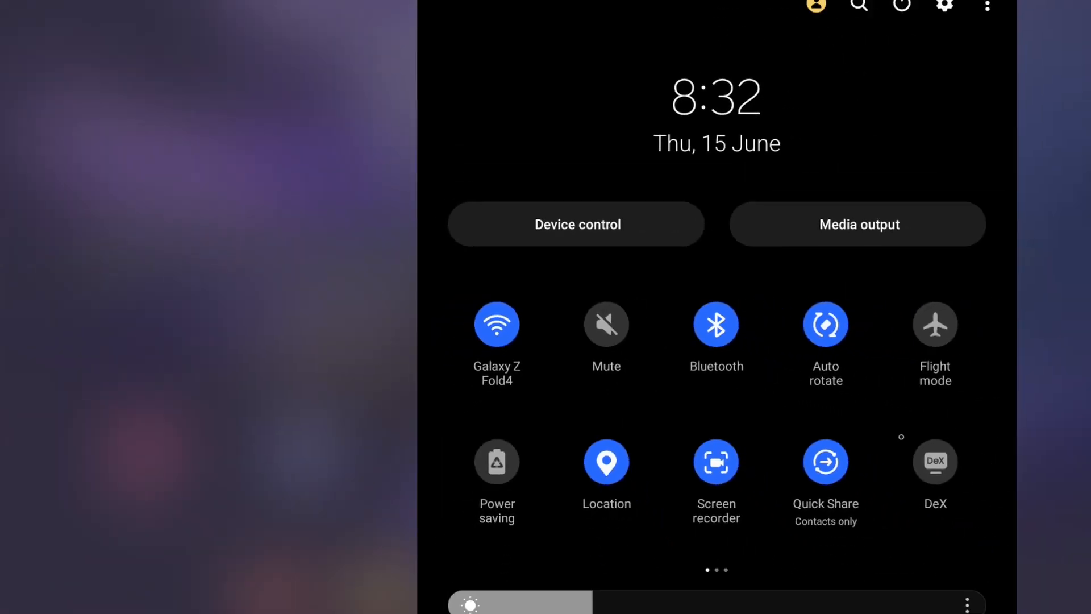
scroll("left", 3)
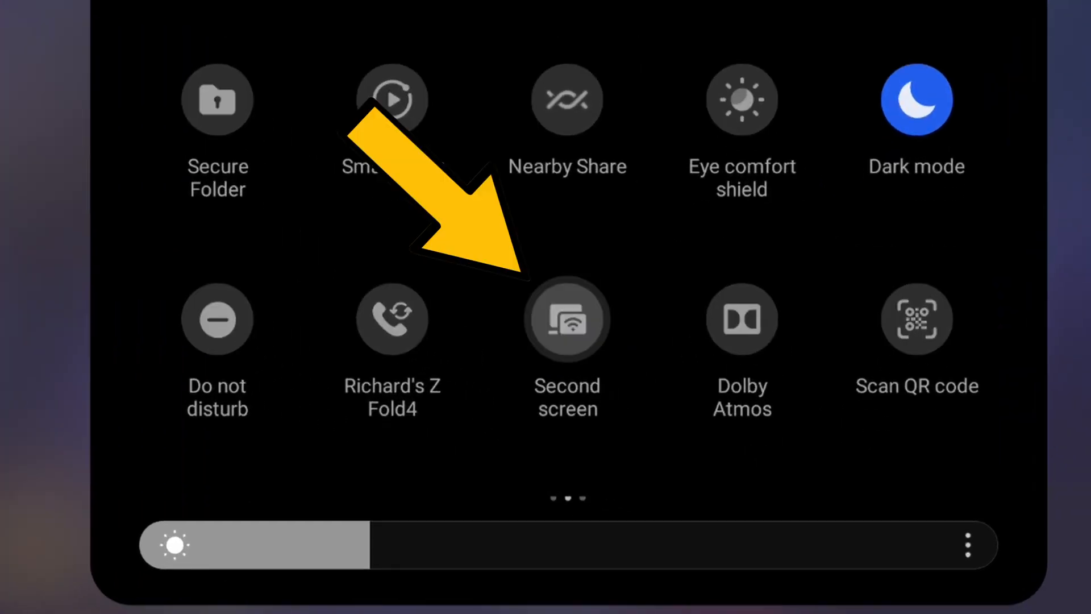
left_click(566, 318)
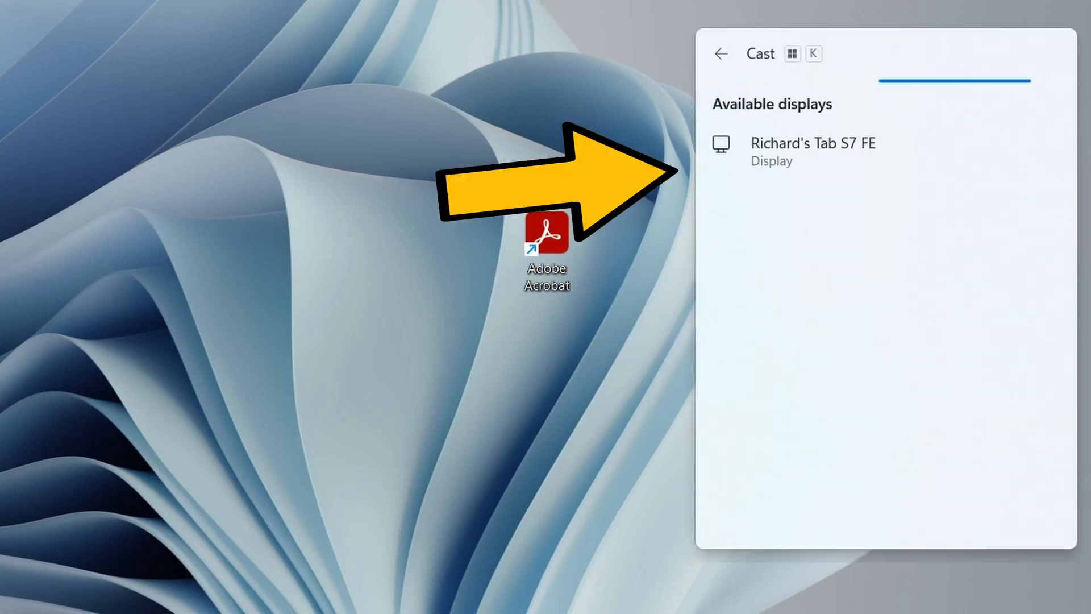
Step: Select Richard's Tab S7 FE under Available displays in the Cast panel
left_click(813, 152)
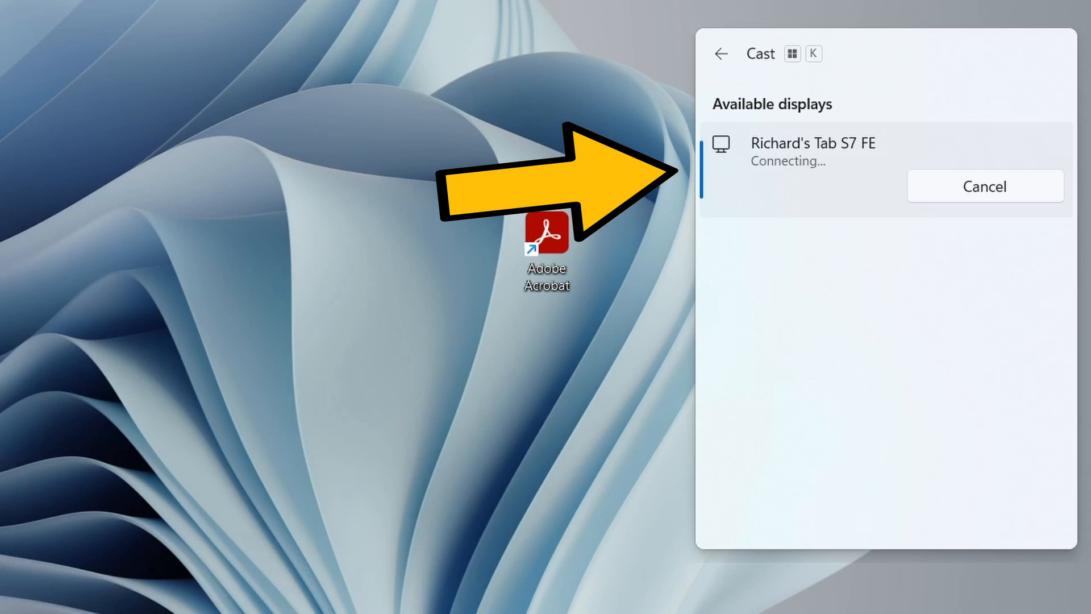